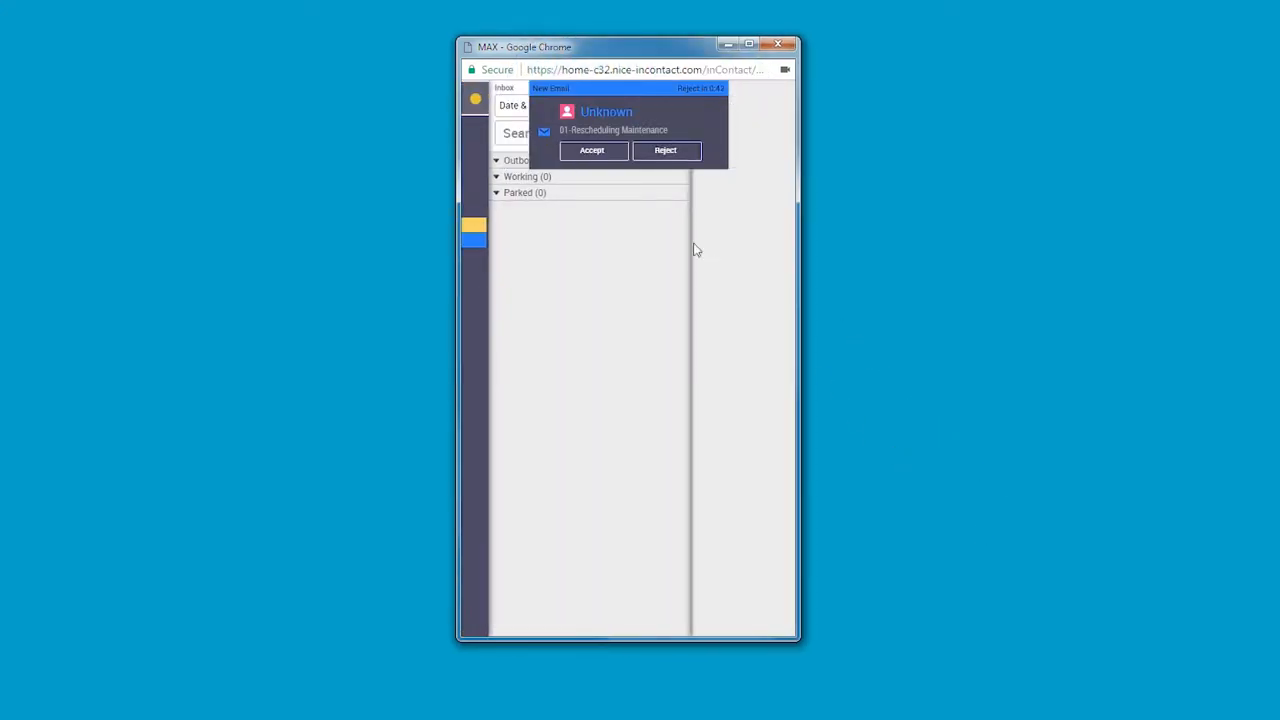
Accept the rescheduling email and start a reply greeting 'Hello Diana,'
click(592, 150)
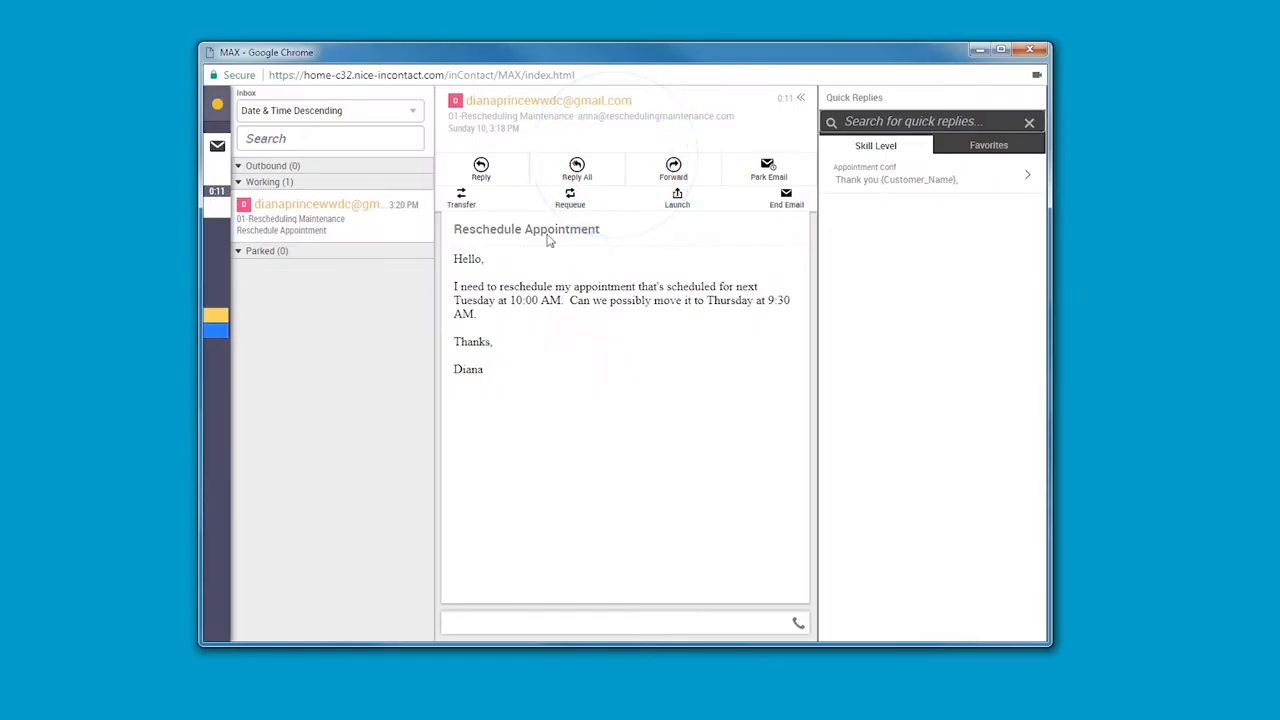
click(481, 168)
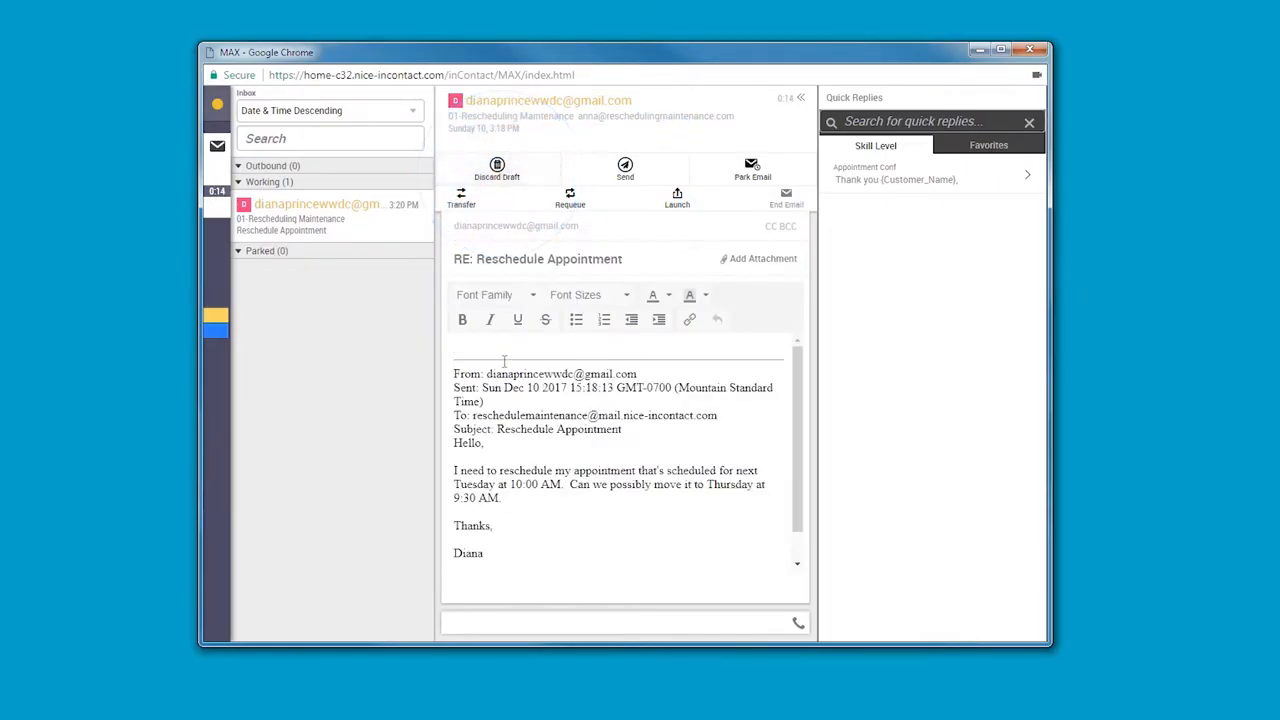
text(Hello Diana,)
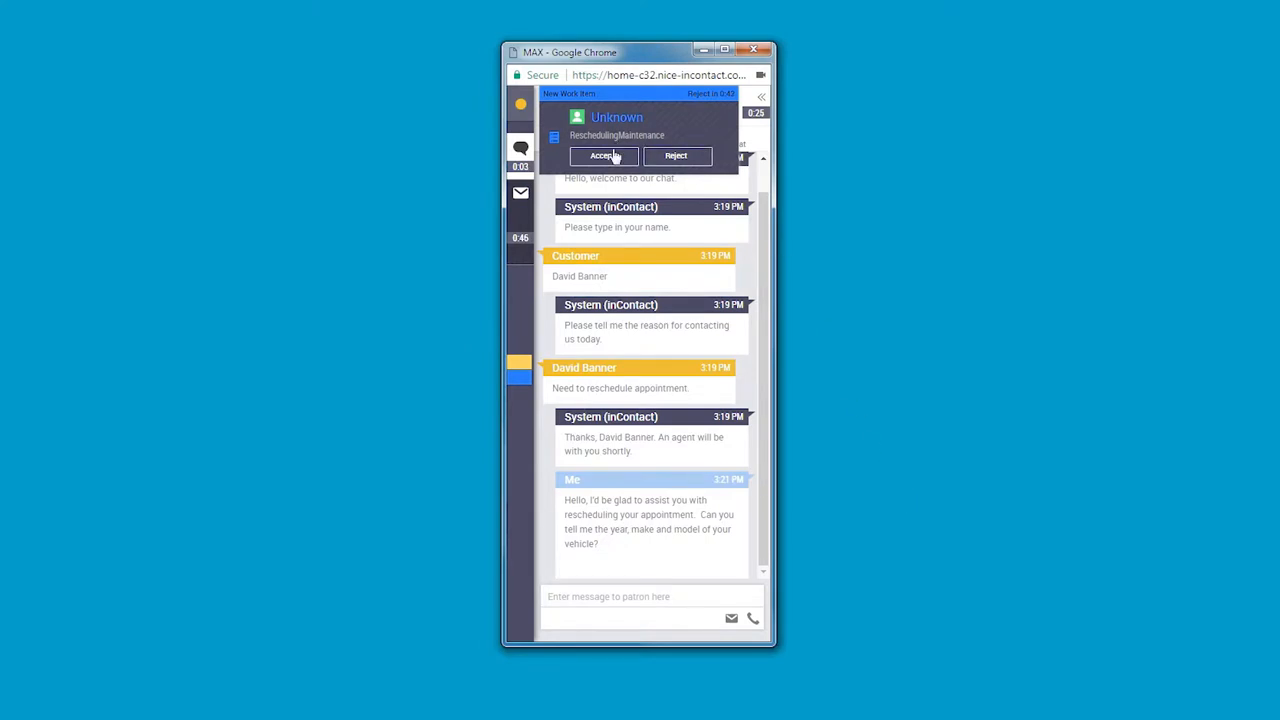
Accept the scheduling work item and review Johnny Doe's Salesforce contact record
click(603, 155)
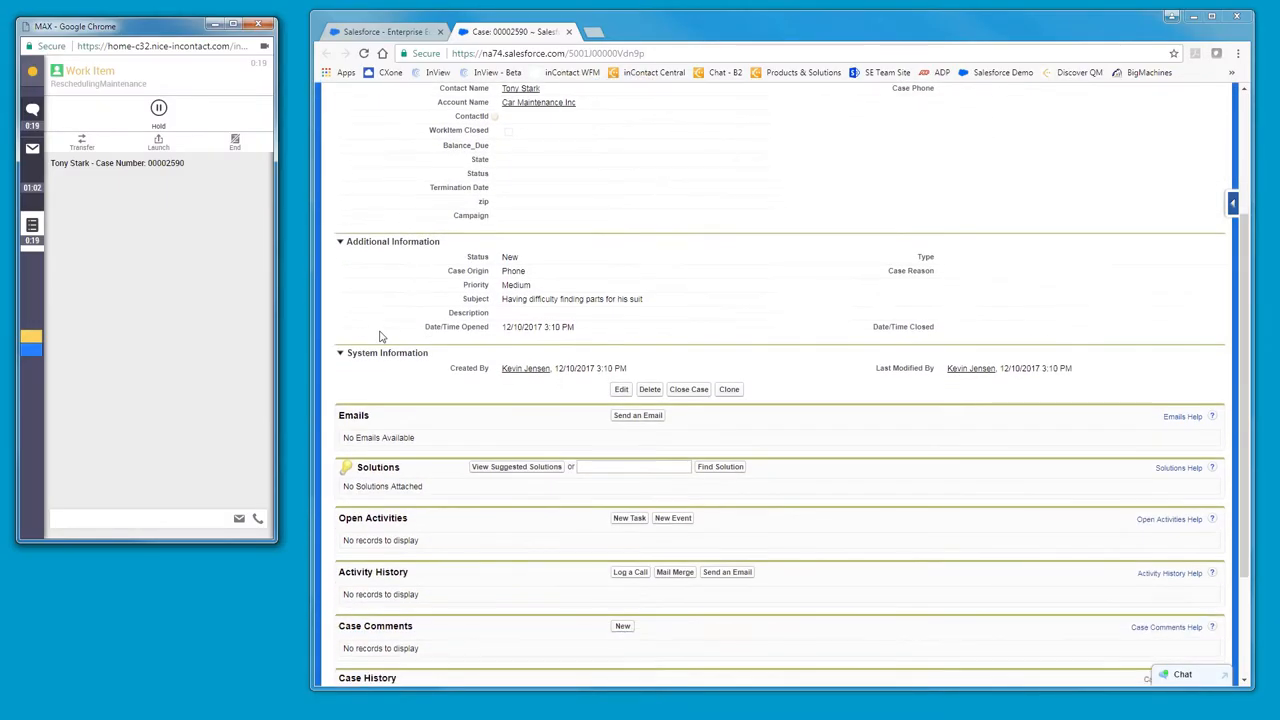
scroll(up, 3)
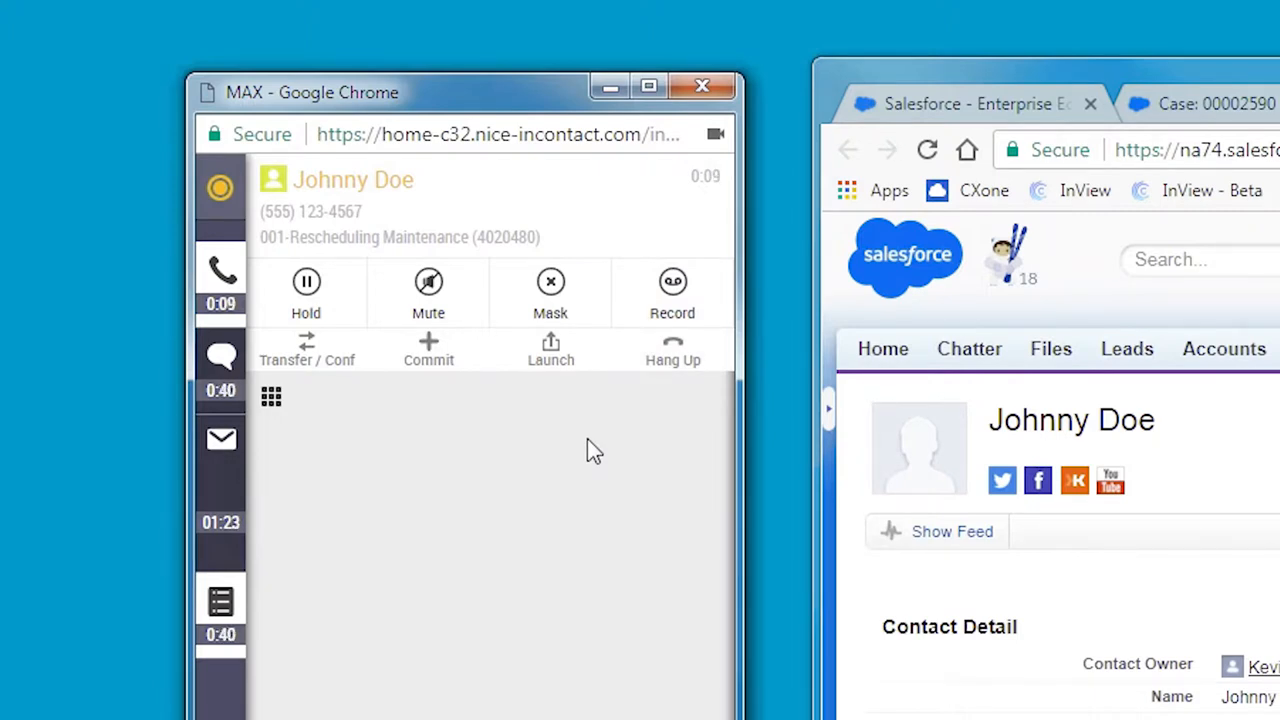
mouse_move(575, 467)
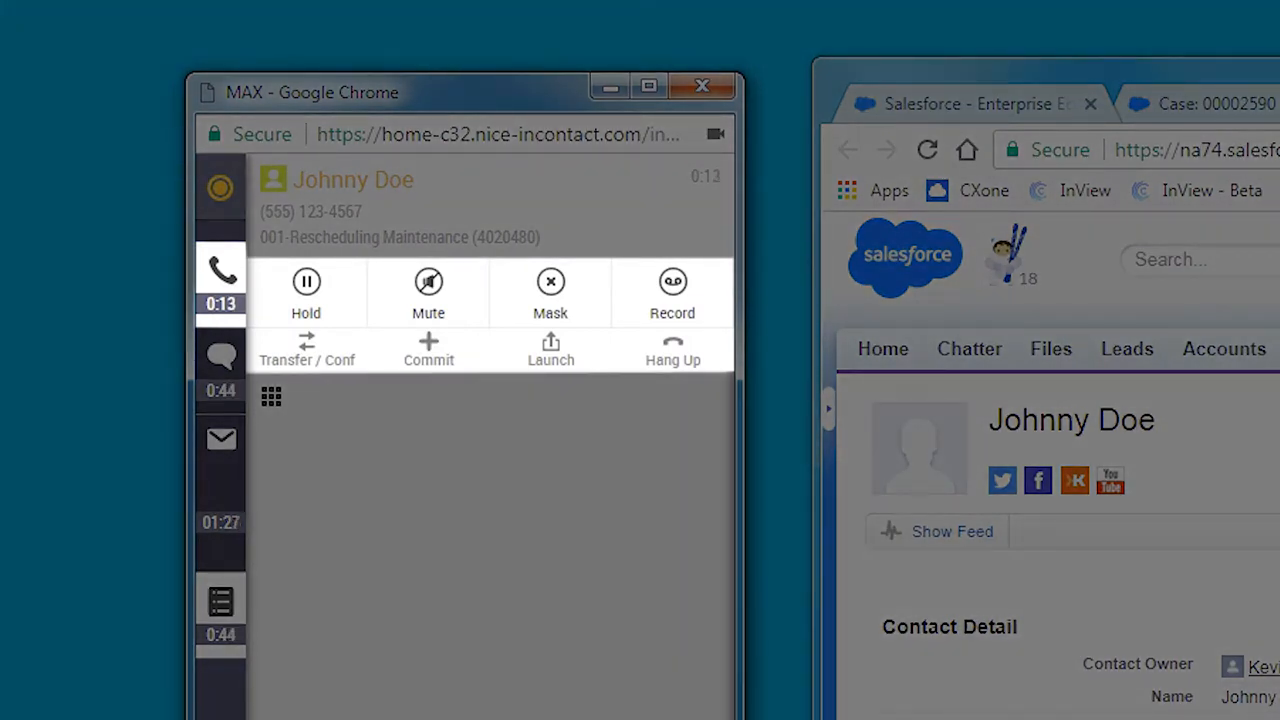
scroll(down, 3)
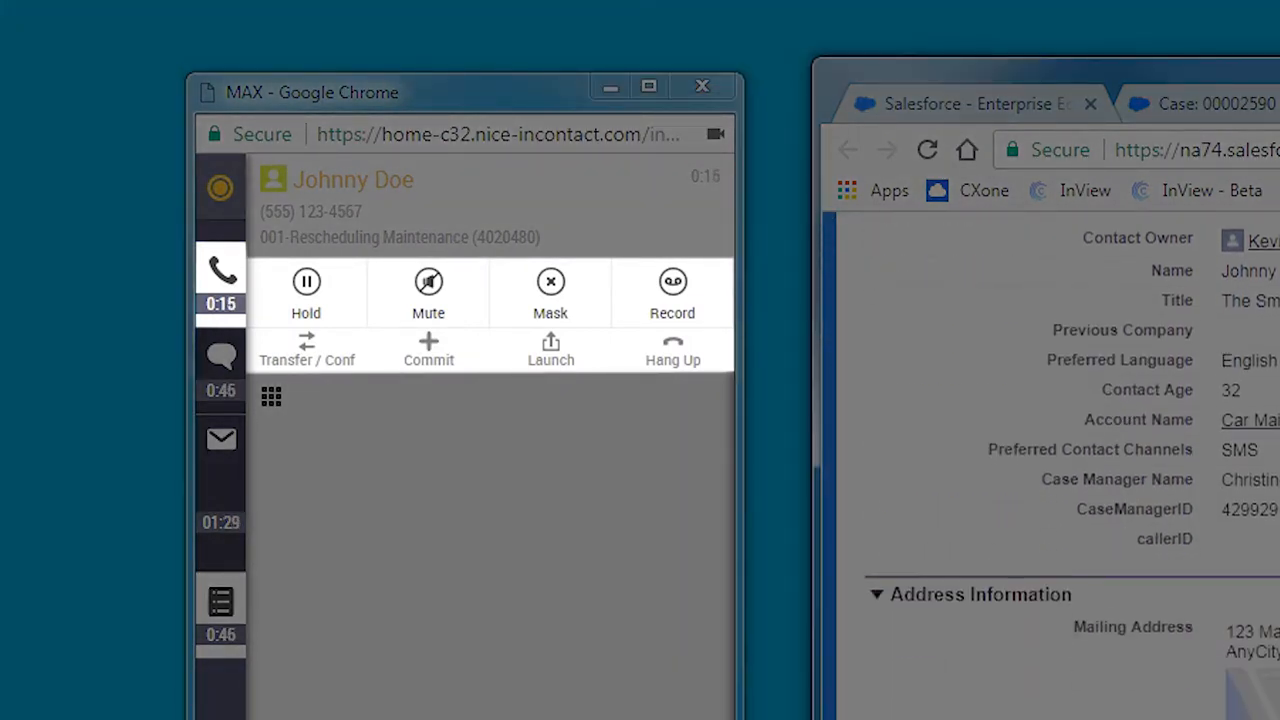
scroll(down, 3)
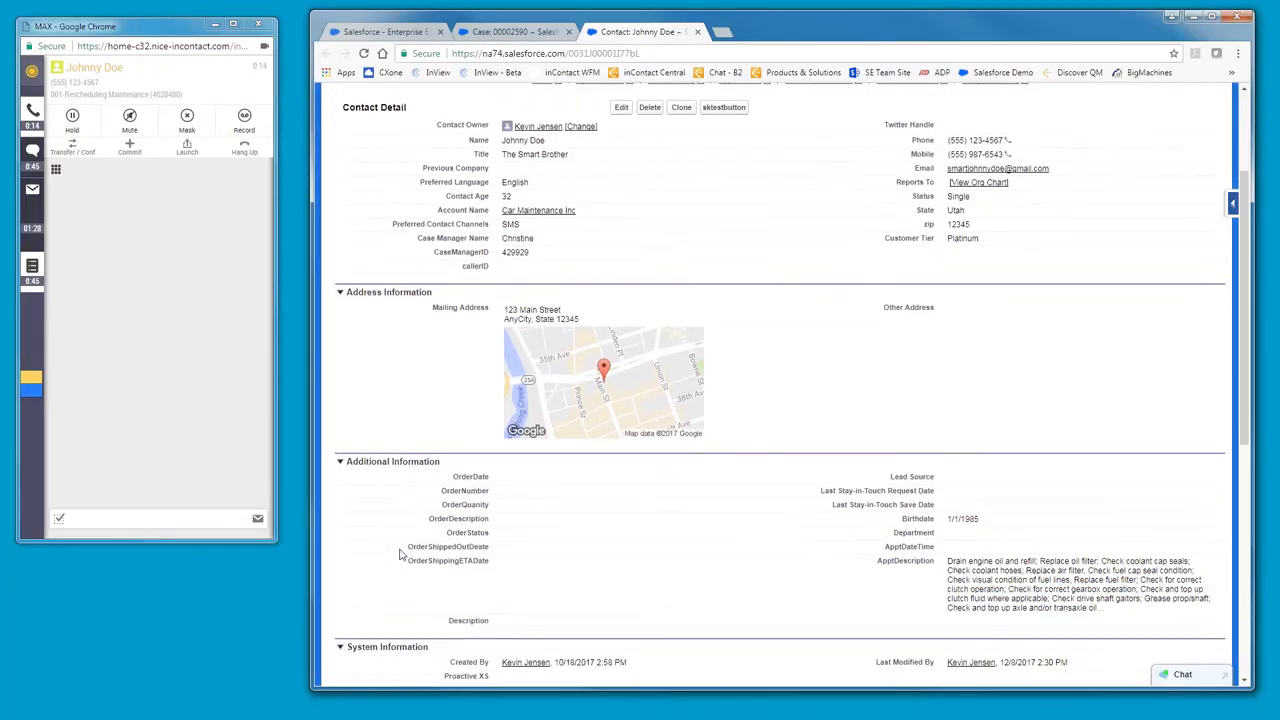
Scroll to Johnny Doe's Cases and open Parts Order case 00002589
scroll(down, 3)
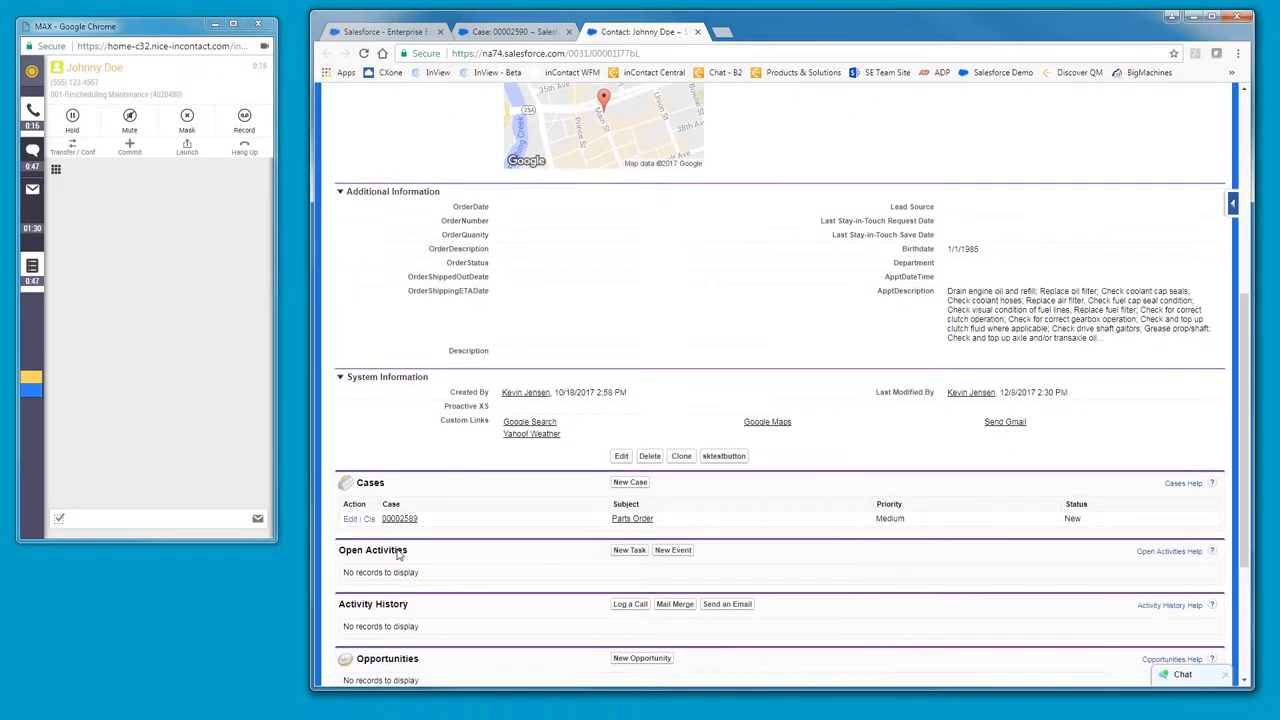
scroll(down, 3)
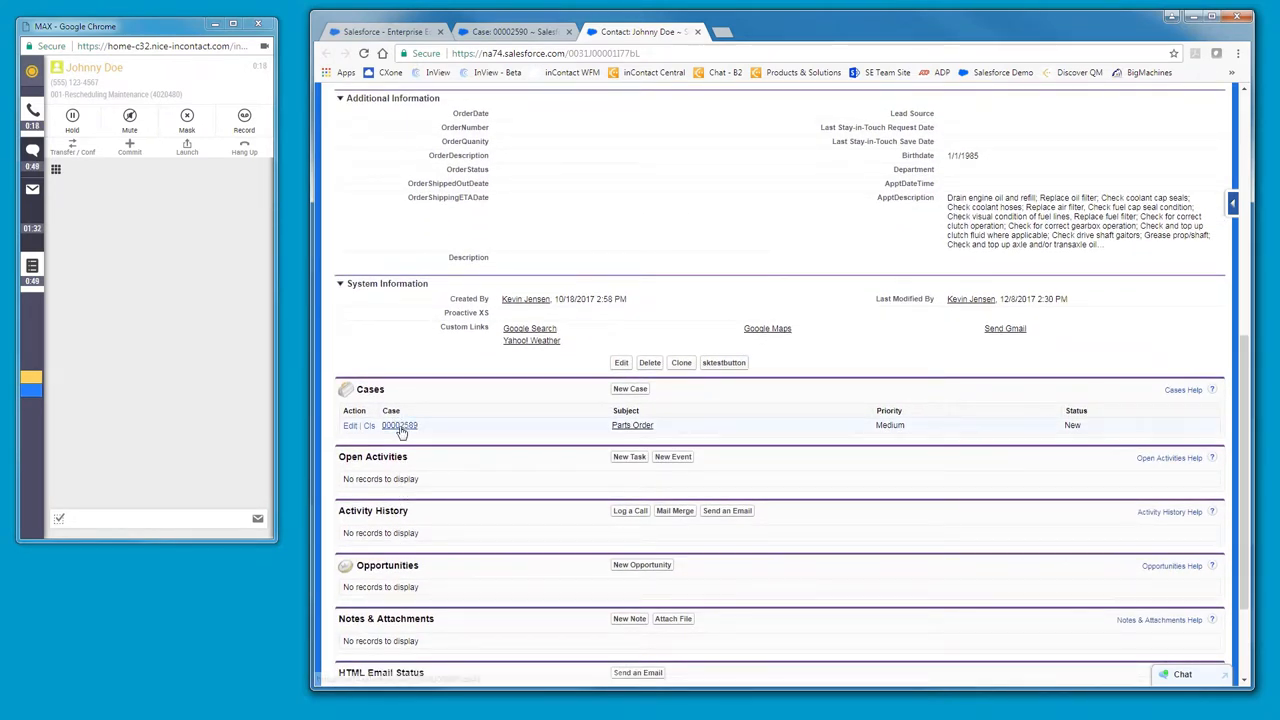
click(399, 425)
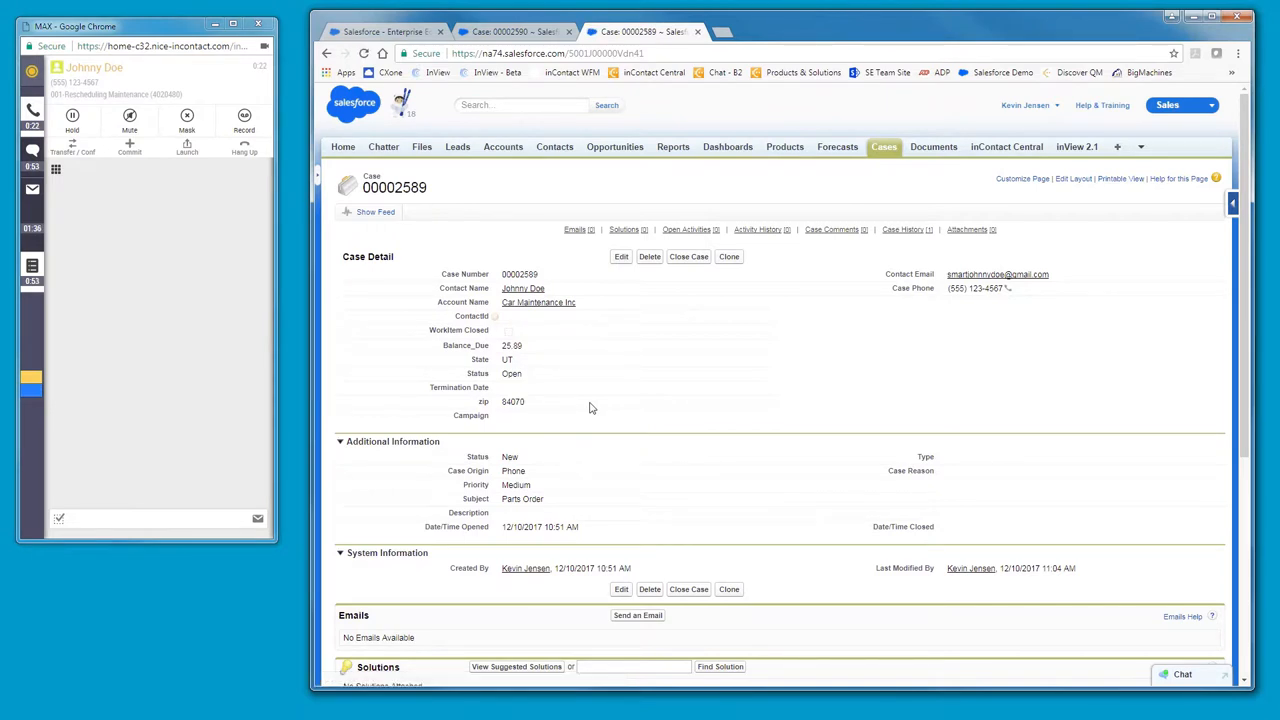
mouse_move(371, 369)
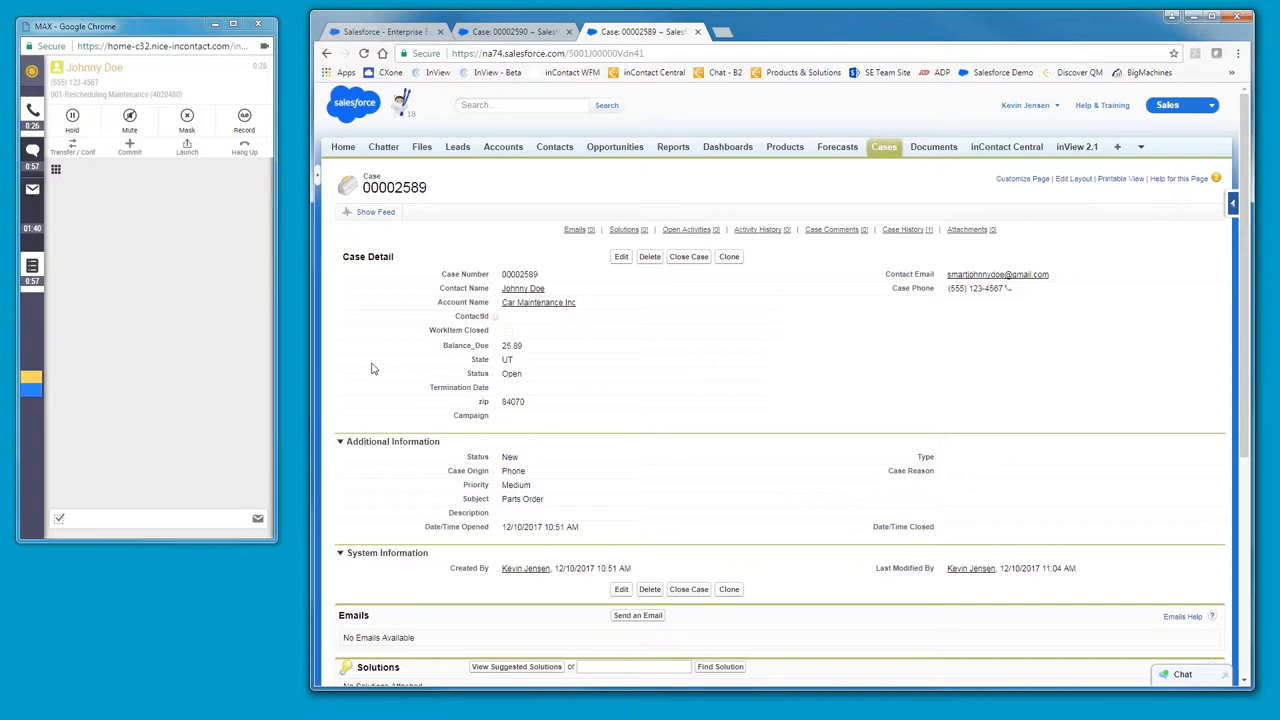
mouse_move(163, 605)
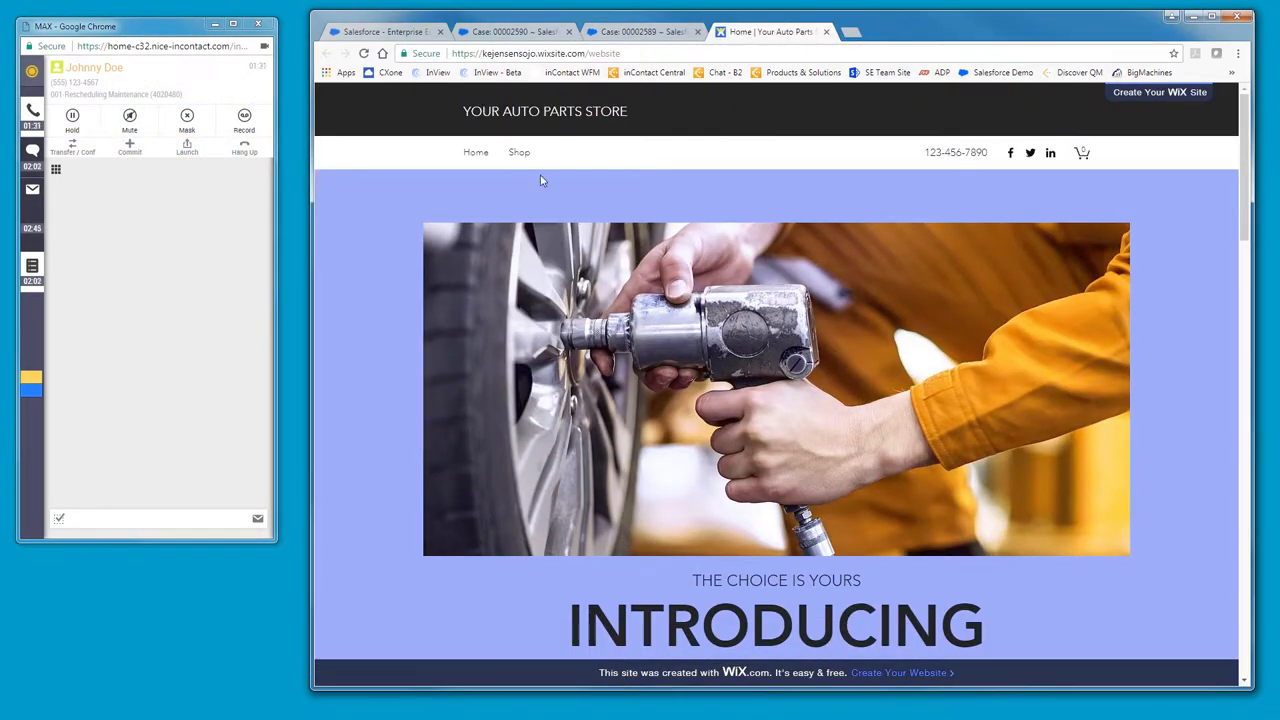
Add the $850.00 Flux Capacitor to the Wix cart and check out
click(519, 152)
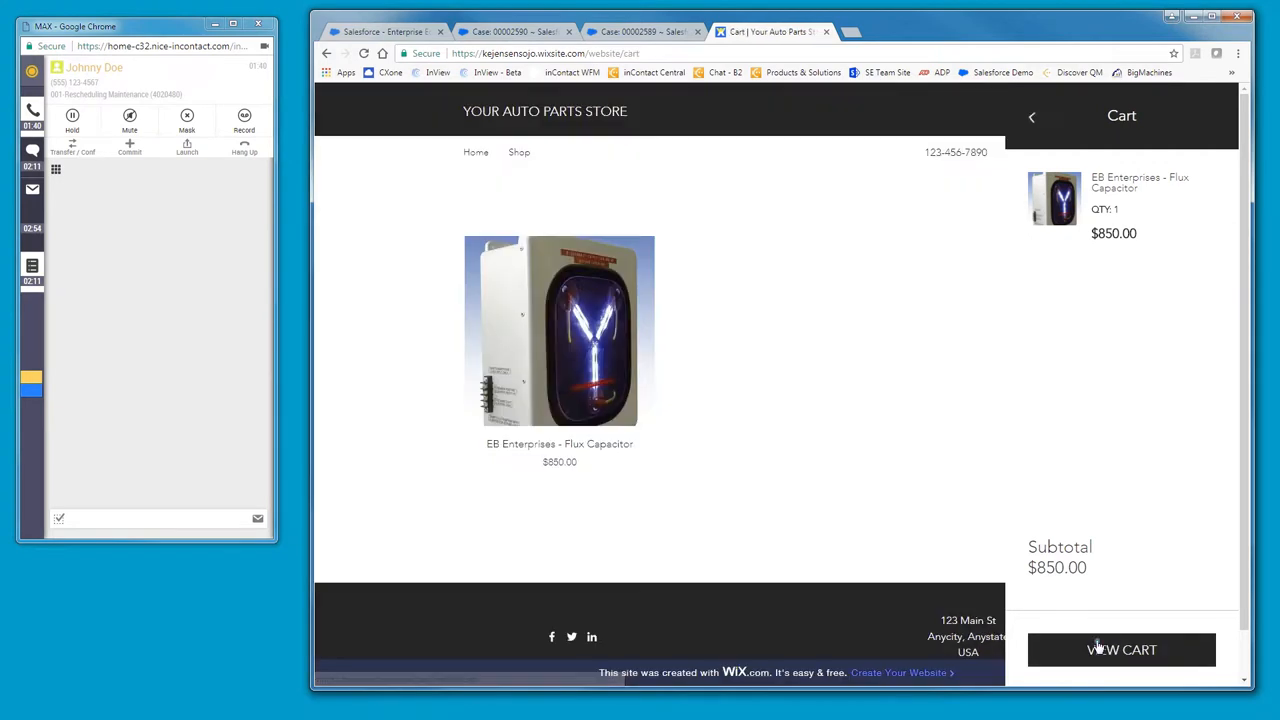
click(1121, 649)
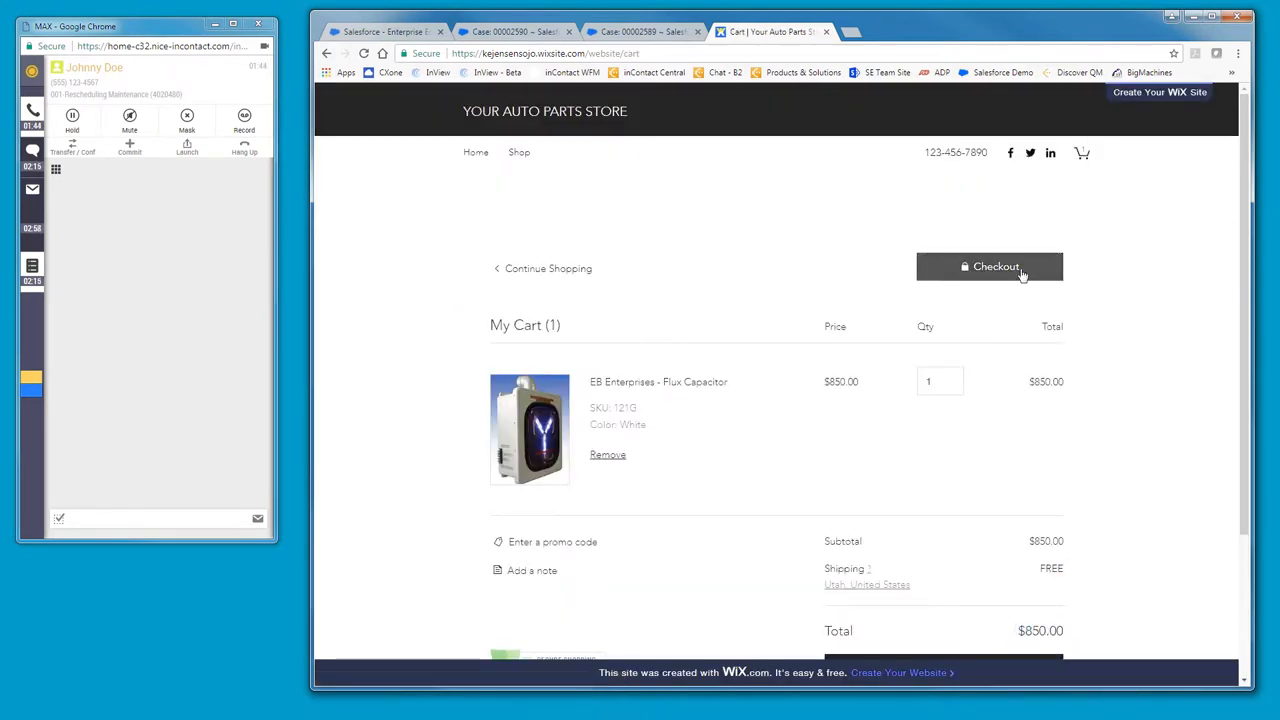
click(990, 267)
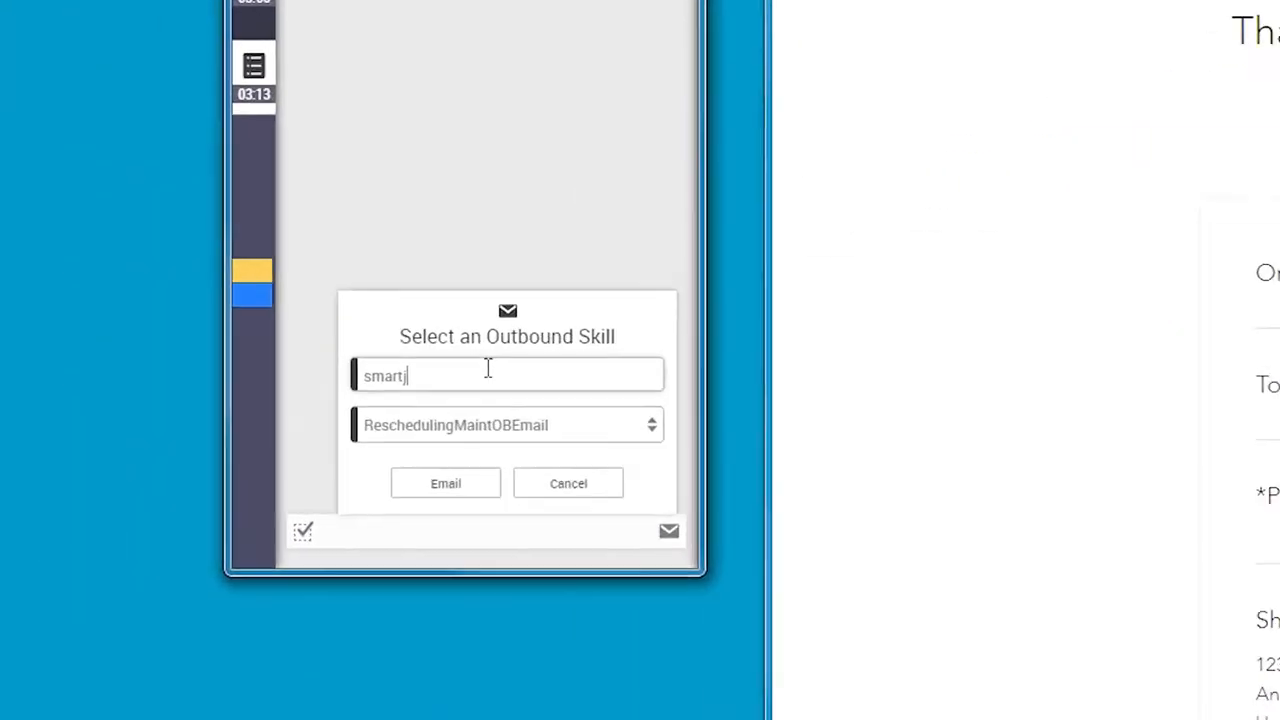
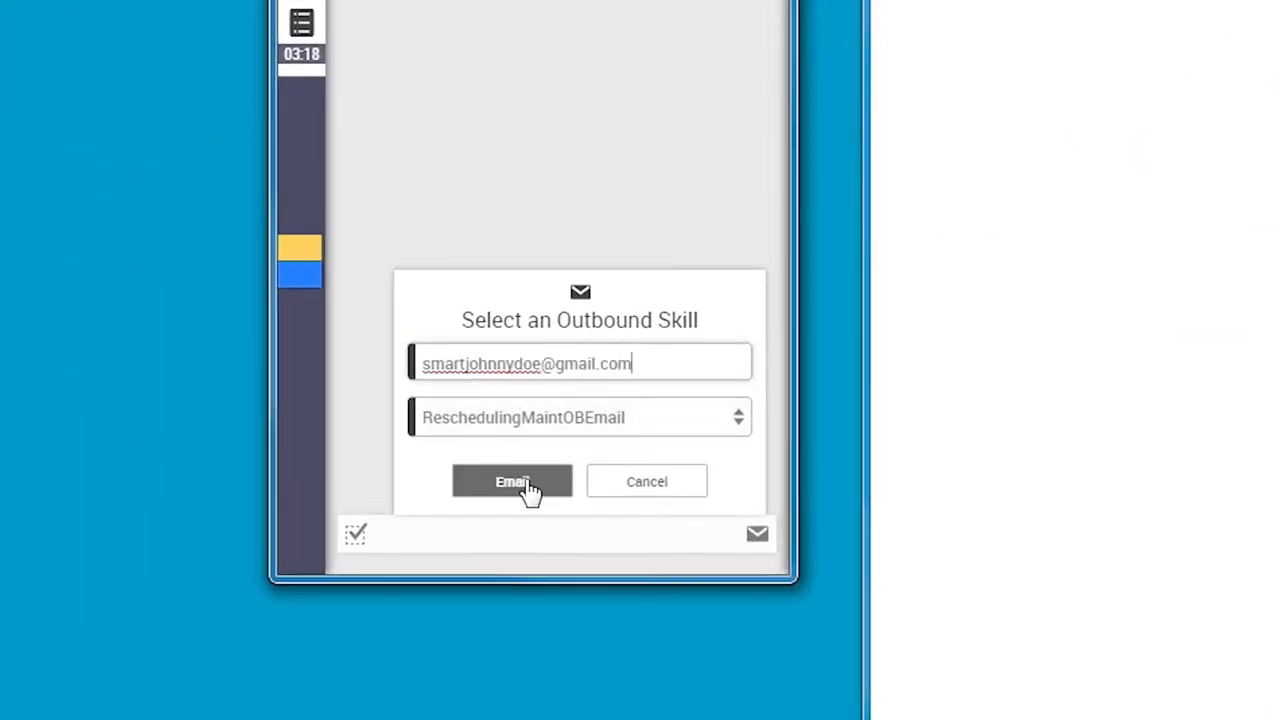
click(512, 481)
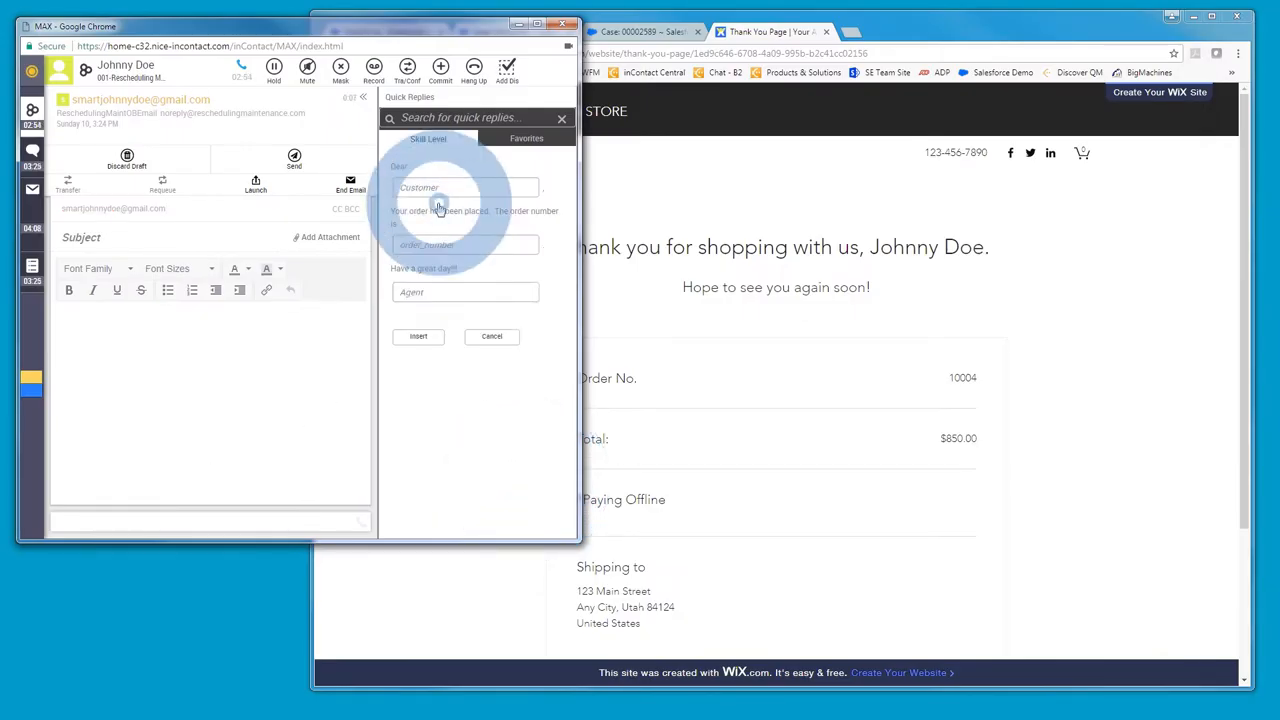
click(418, 336)
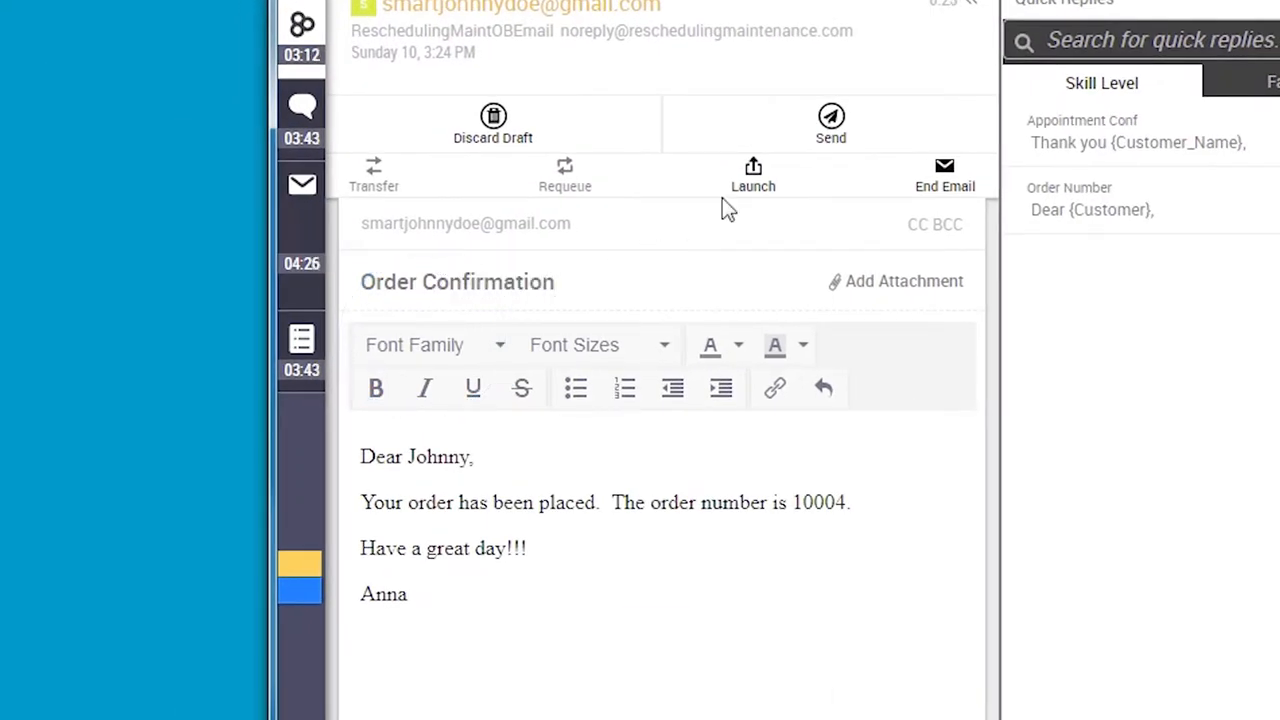
click(831, 120)
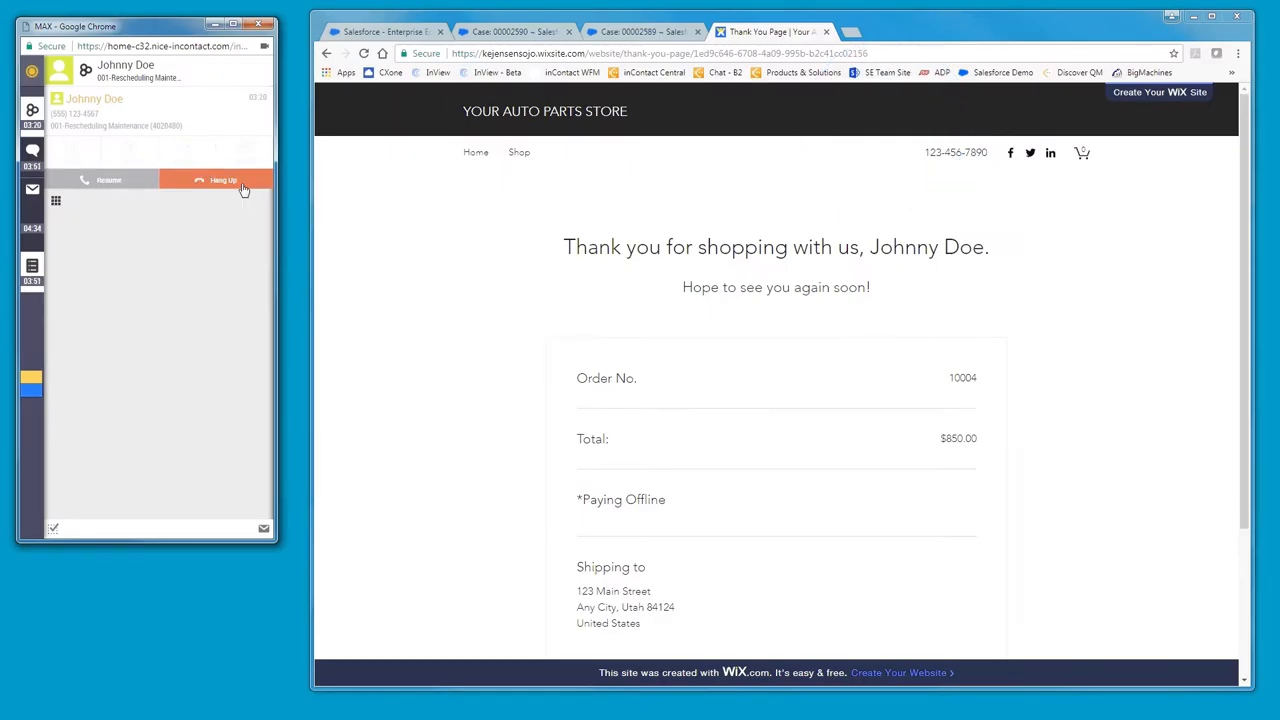
Hang up on Johnny and note 'Helped Johnny with his parts order'
click(217, 180)
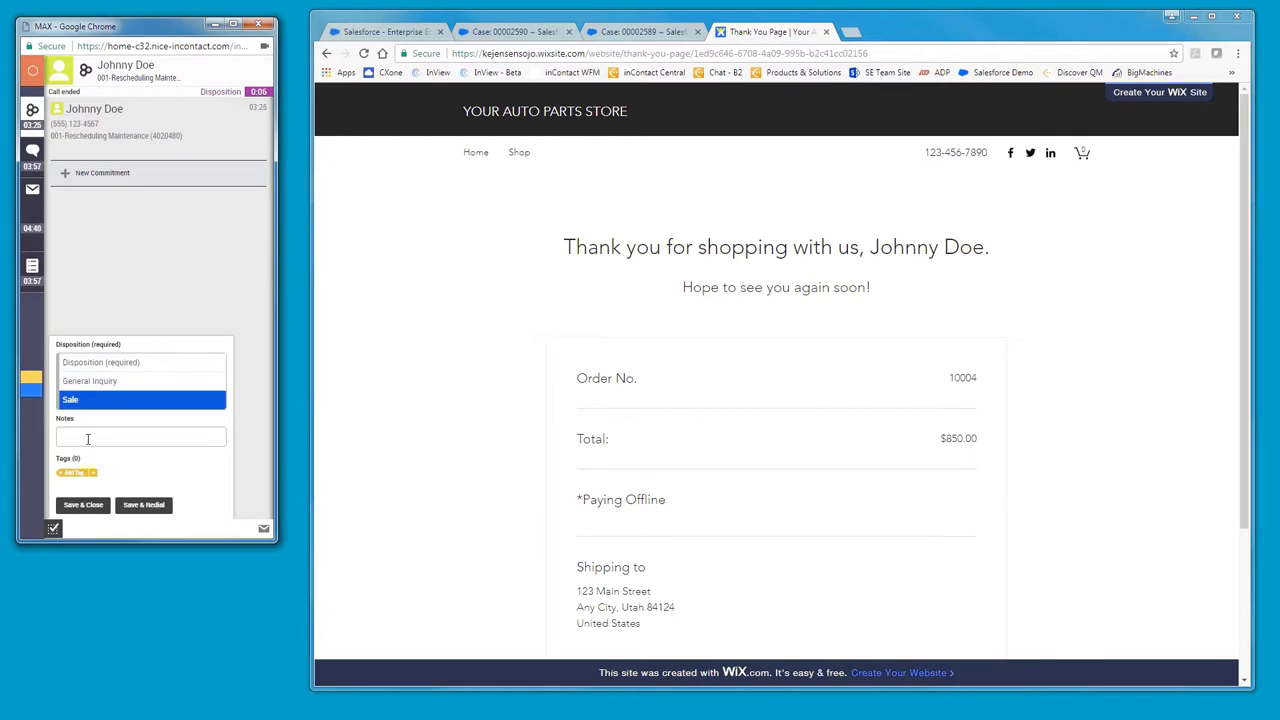
text(Helped Johnny with his parts order)
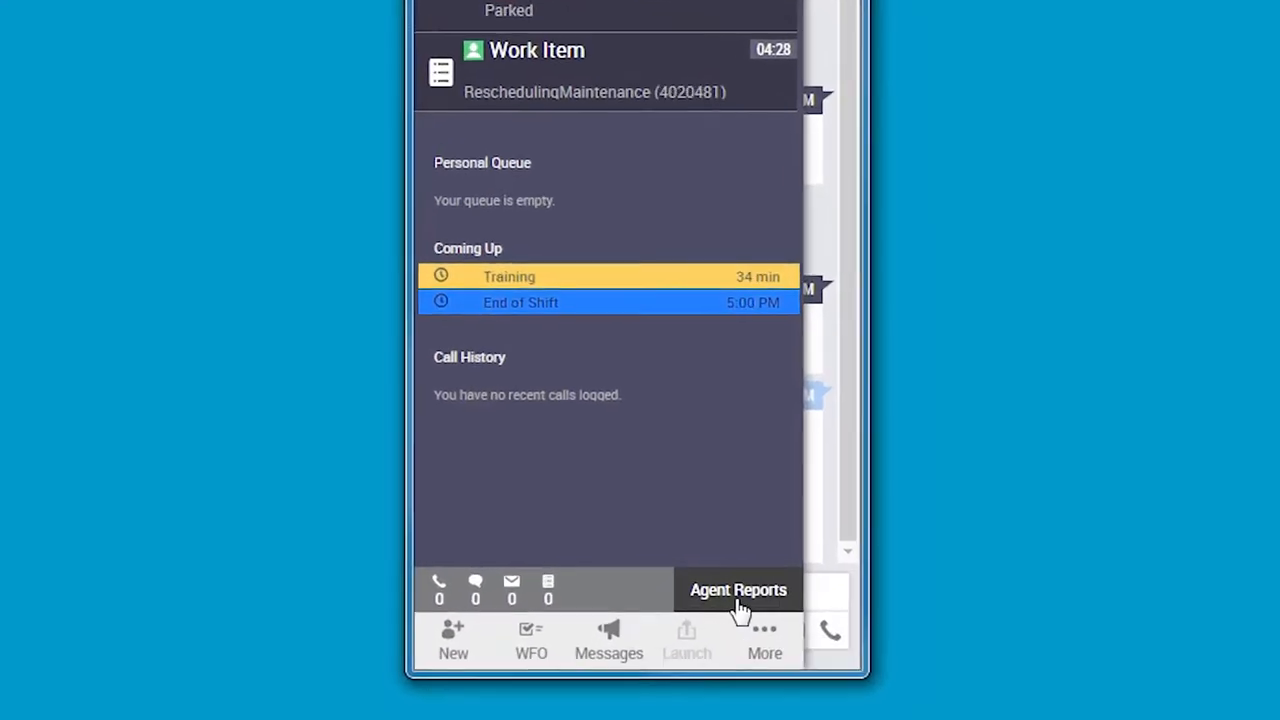
click(738, 589)
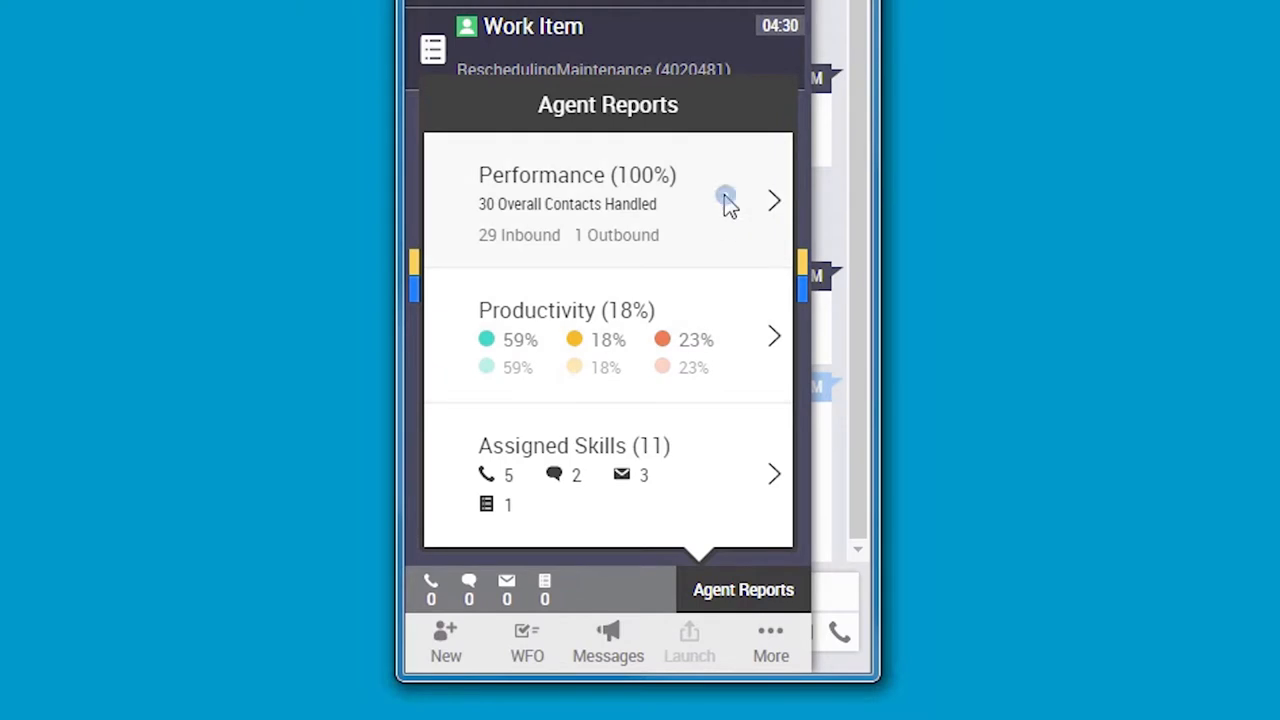
click(774, 201)
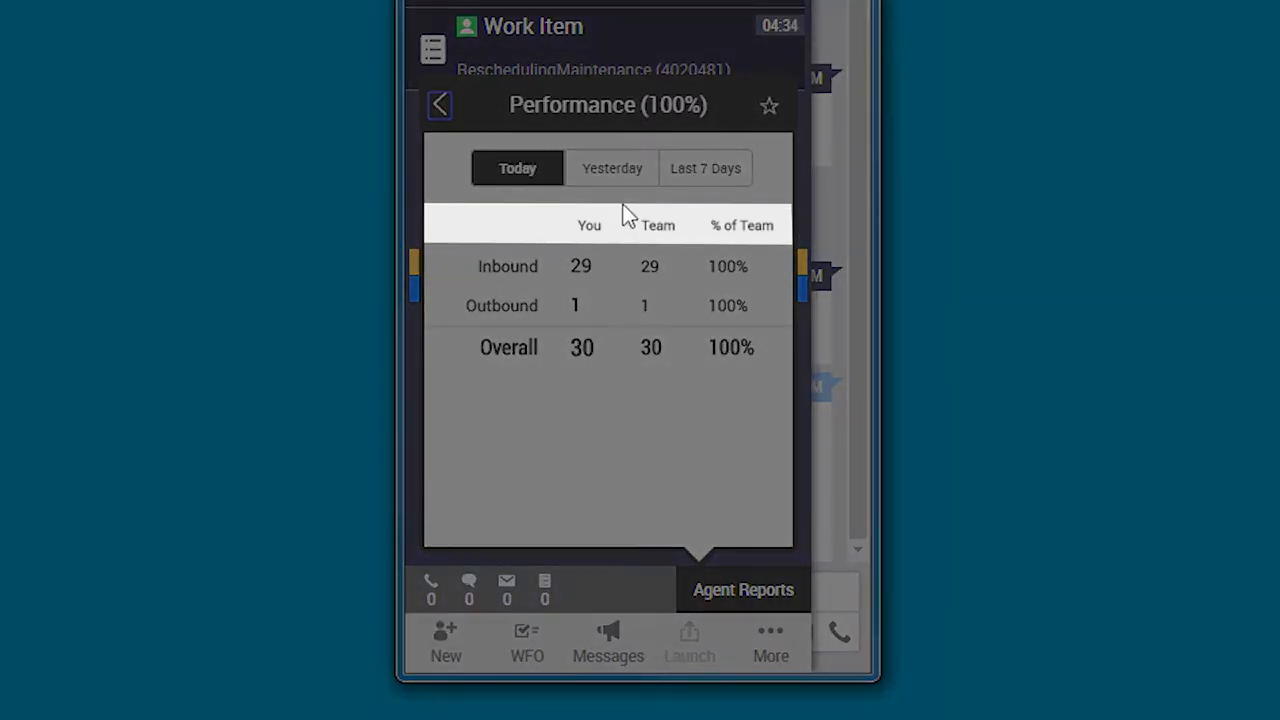
click(611, 167)
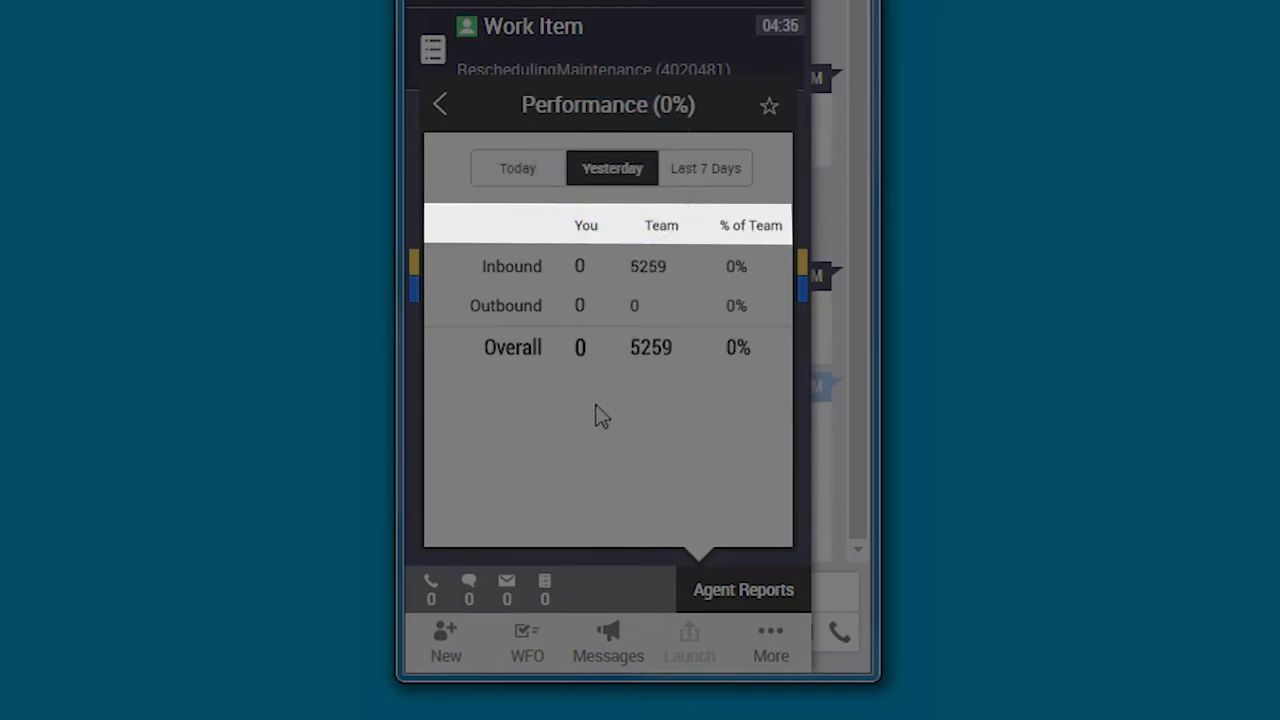
click(706, 168)
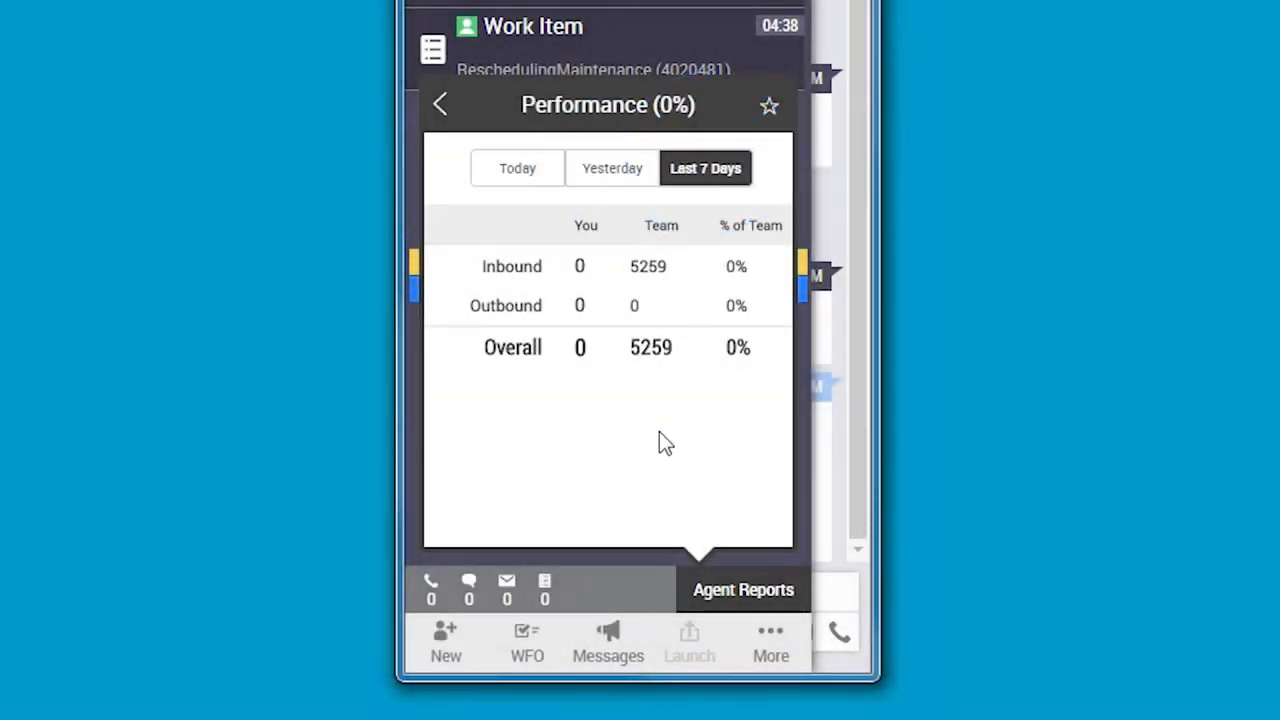
click(440, 105)
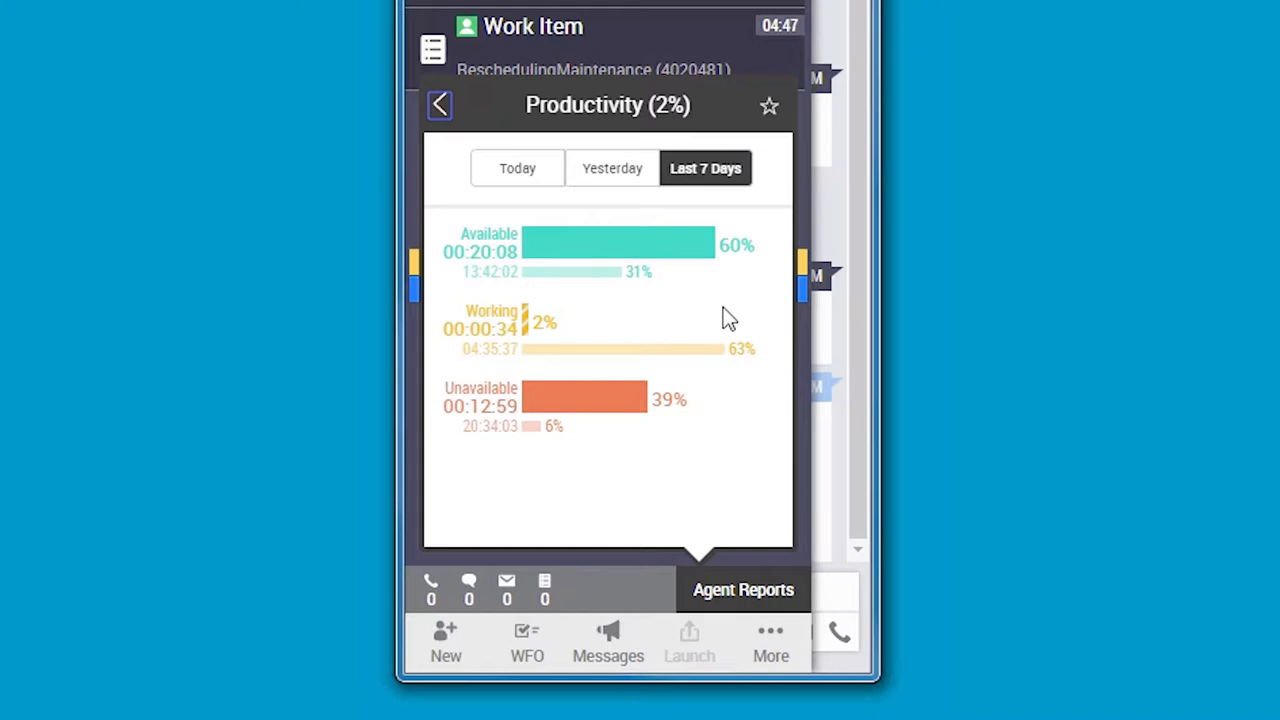
click(439, 105)
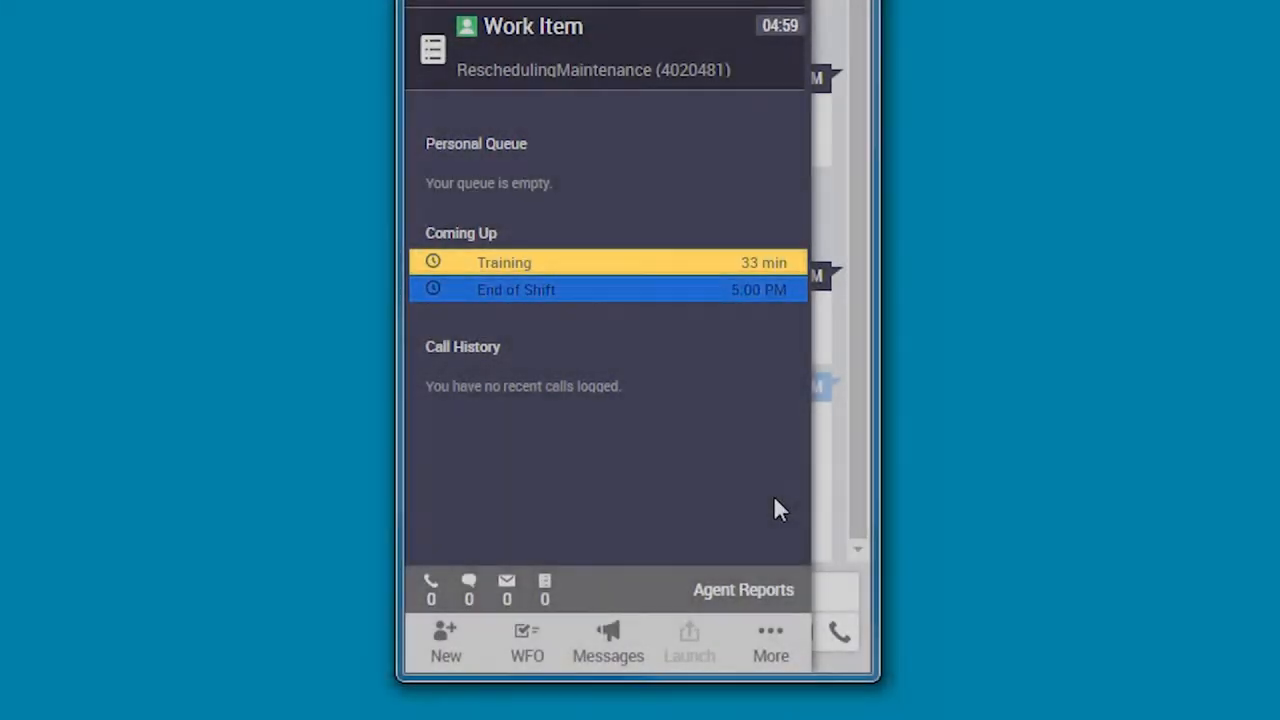
Check the Active Queues for waiting contacts, close them, and open Messages
click(431, 589)
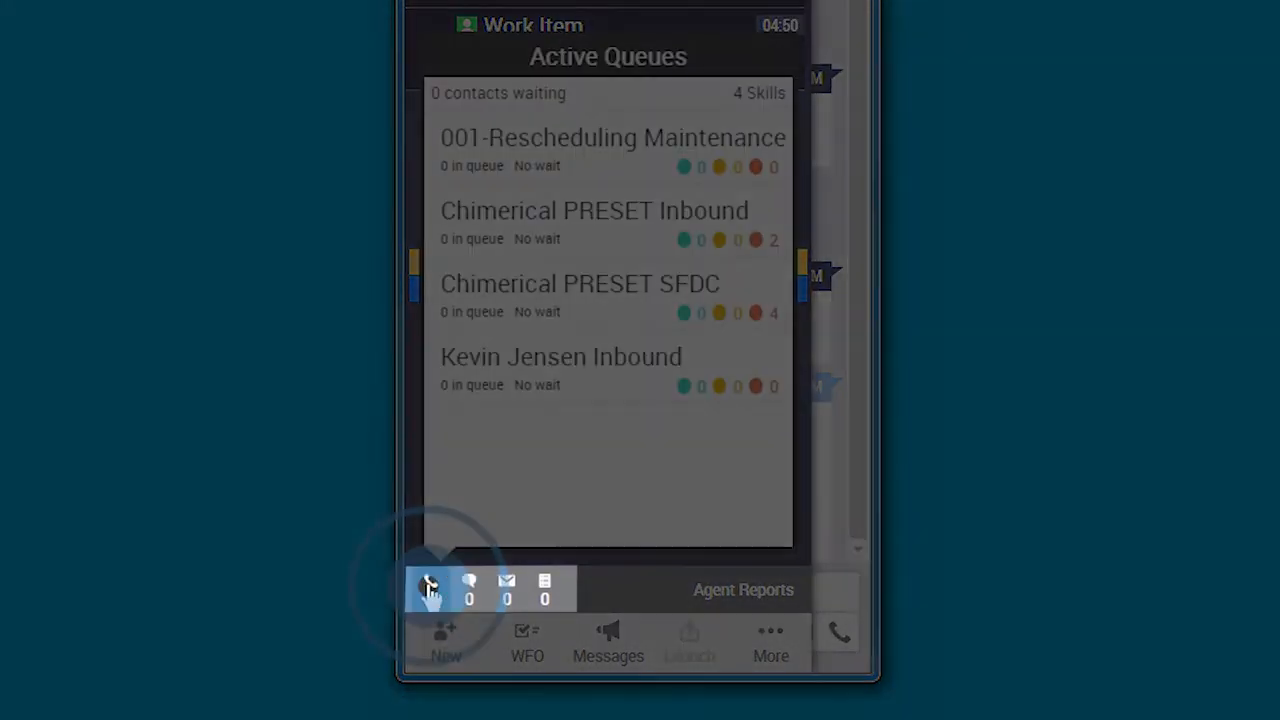
click(431, 589)
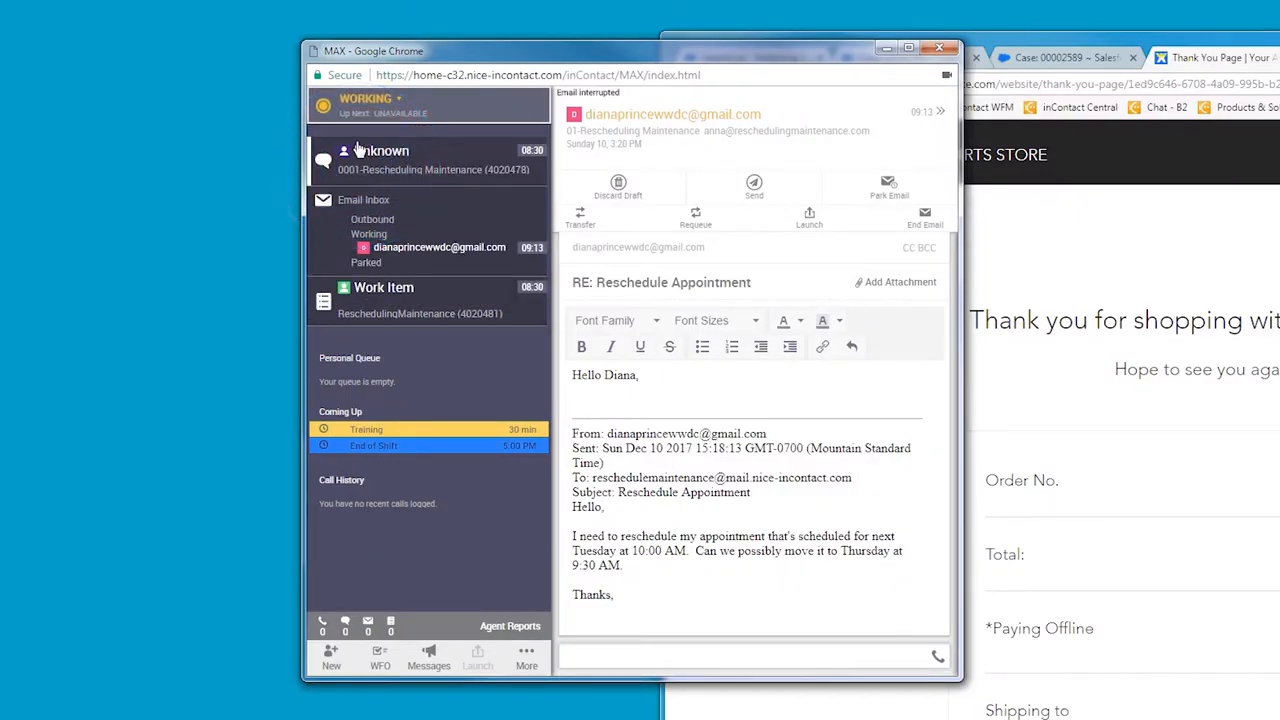
click(428, 658)
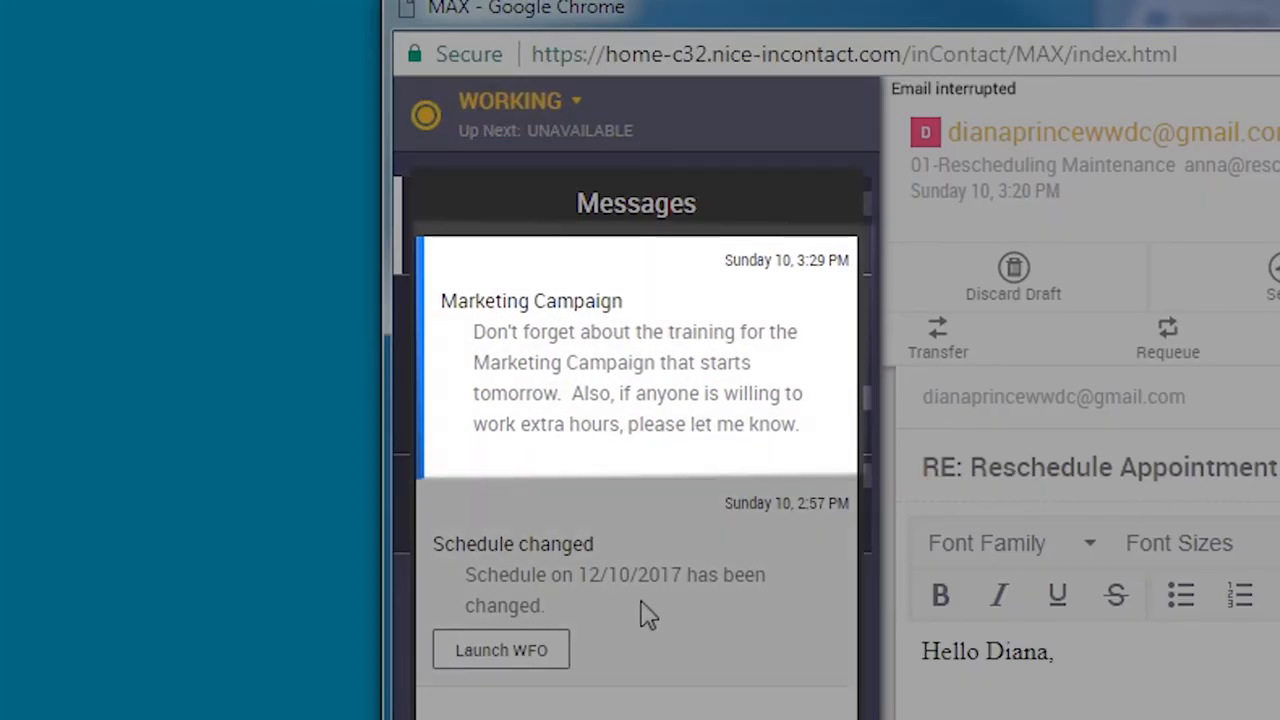
mouse_move(640, 547)
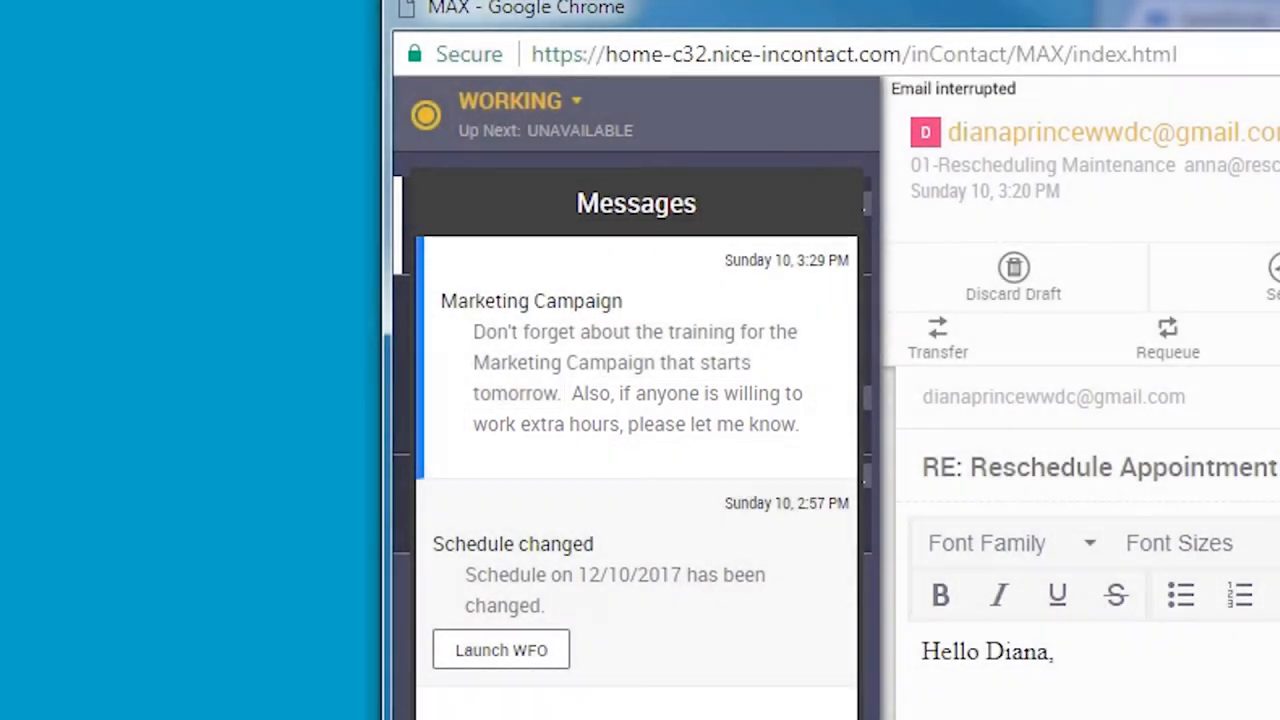
Launch WFO from the Schedule changed message to reach Schedule Manager
click(500, 650)
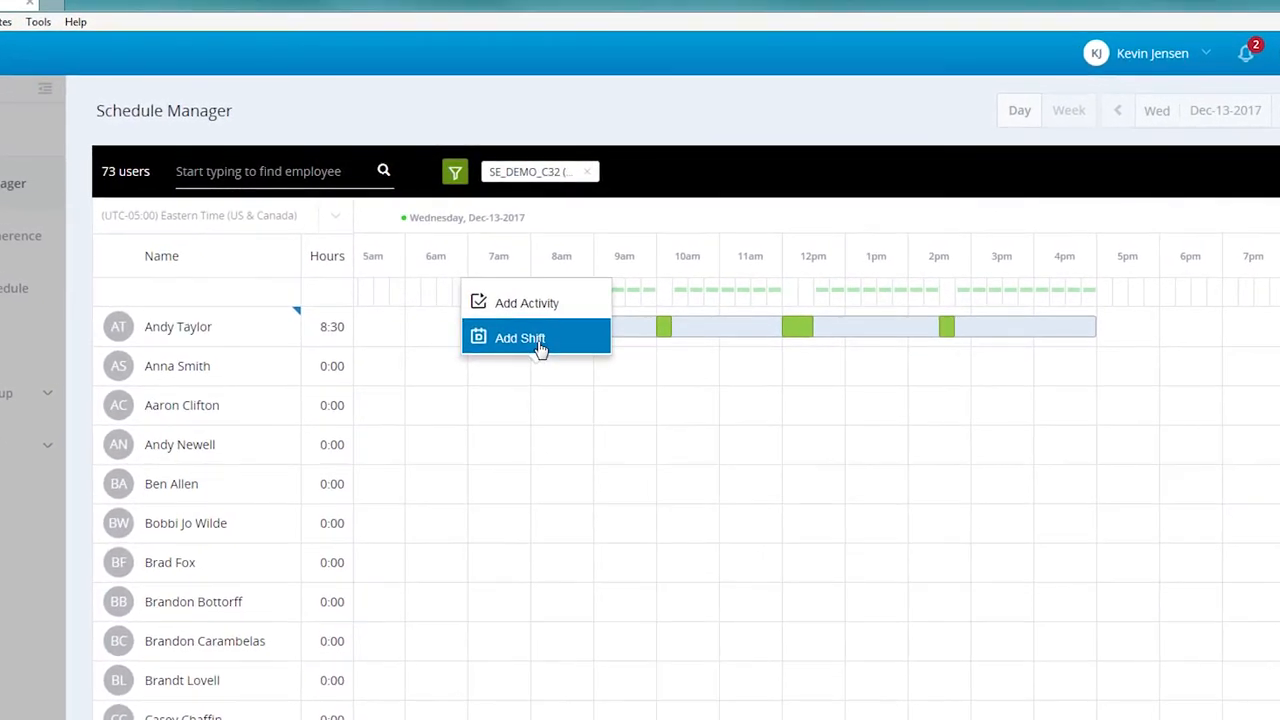
click(519, 337)
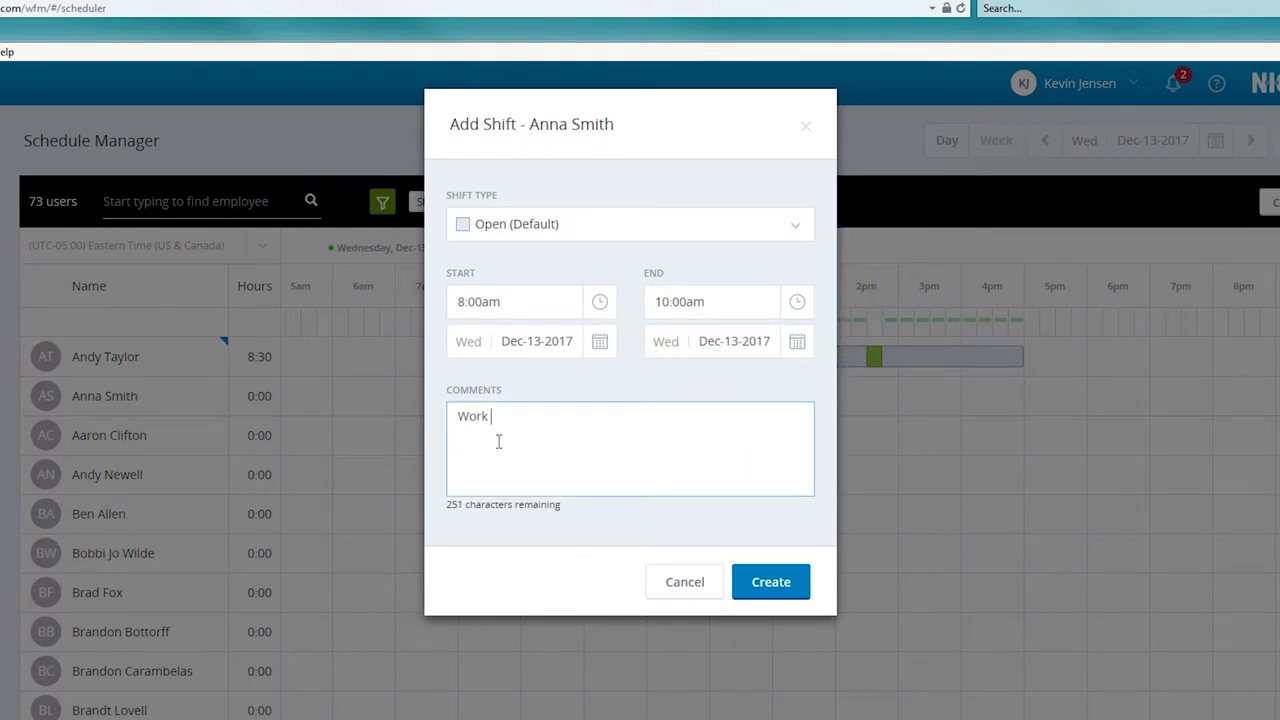
text(from Home)
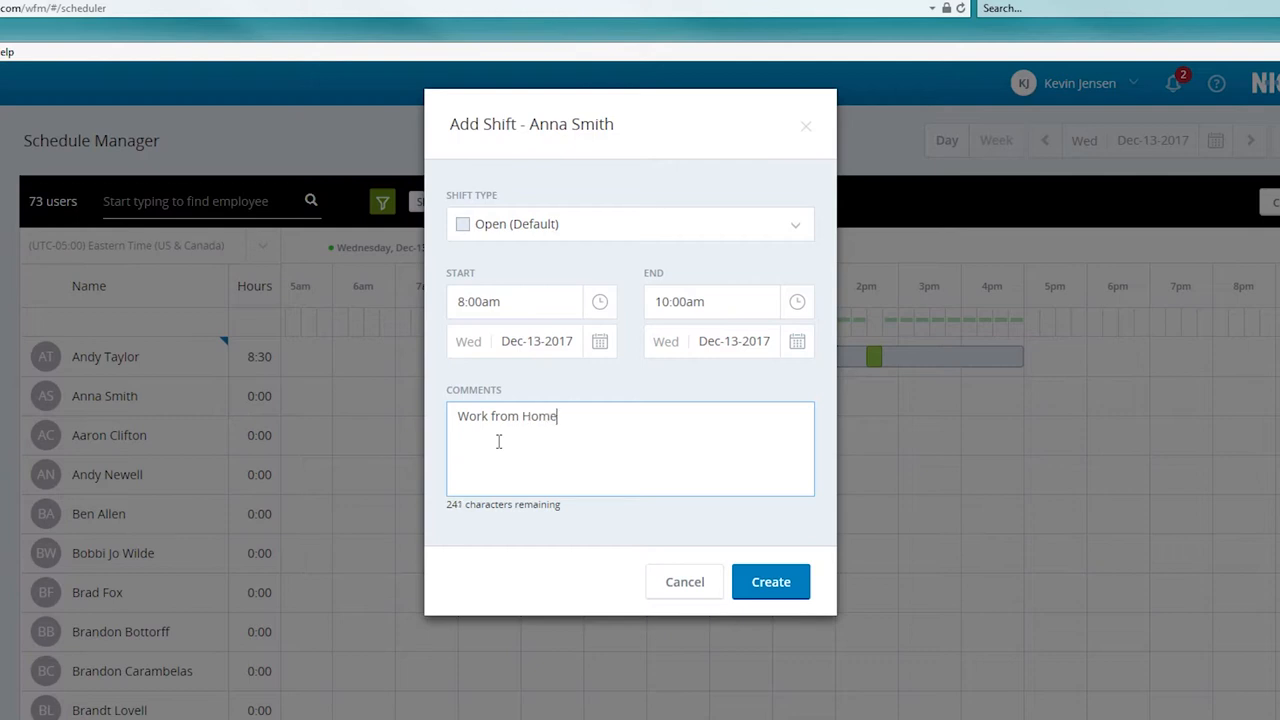